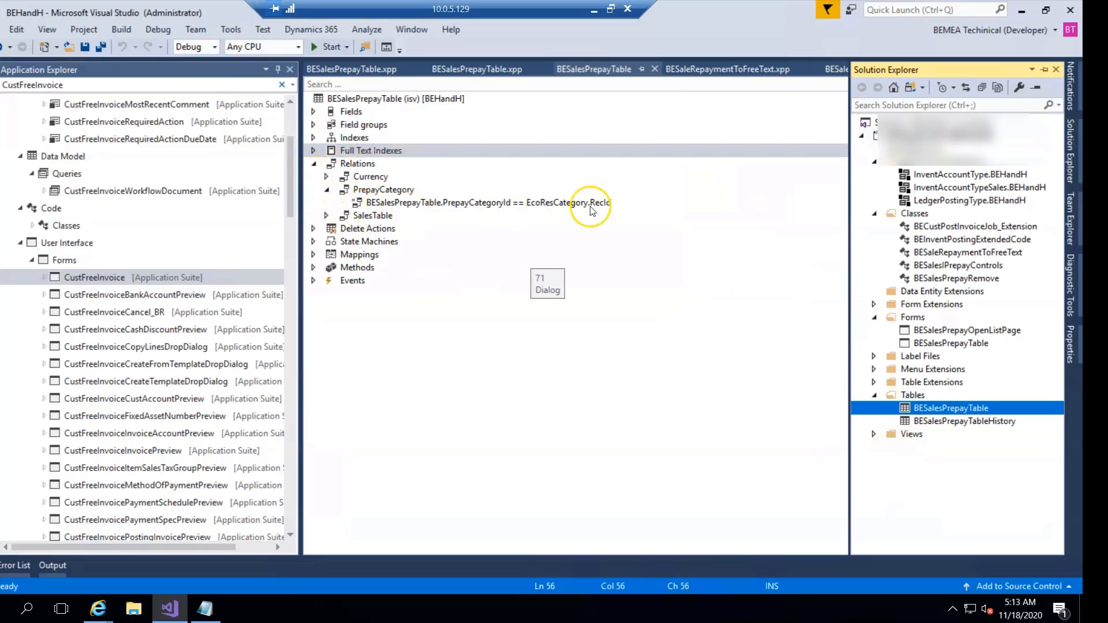
{"action": "mouse_move", "coordinate": [400, 203]}
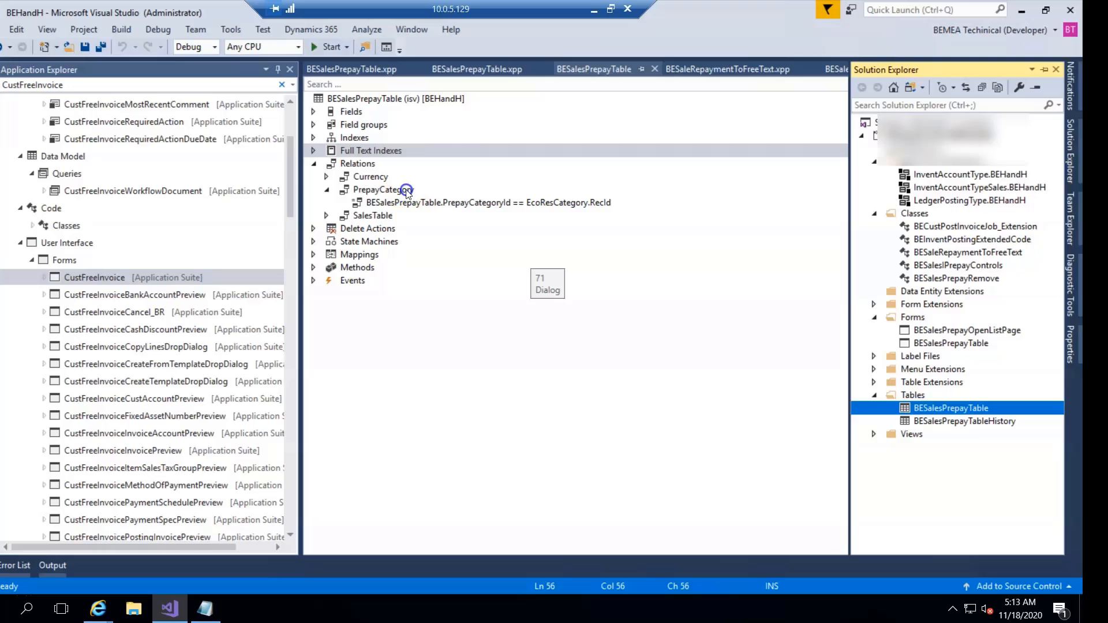
- Inspect the PrepayCategory relation, then browse the flat Prepayment category ID lookup on a sales order
{"action": "left_click", "coordinate": [486, 204]}
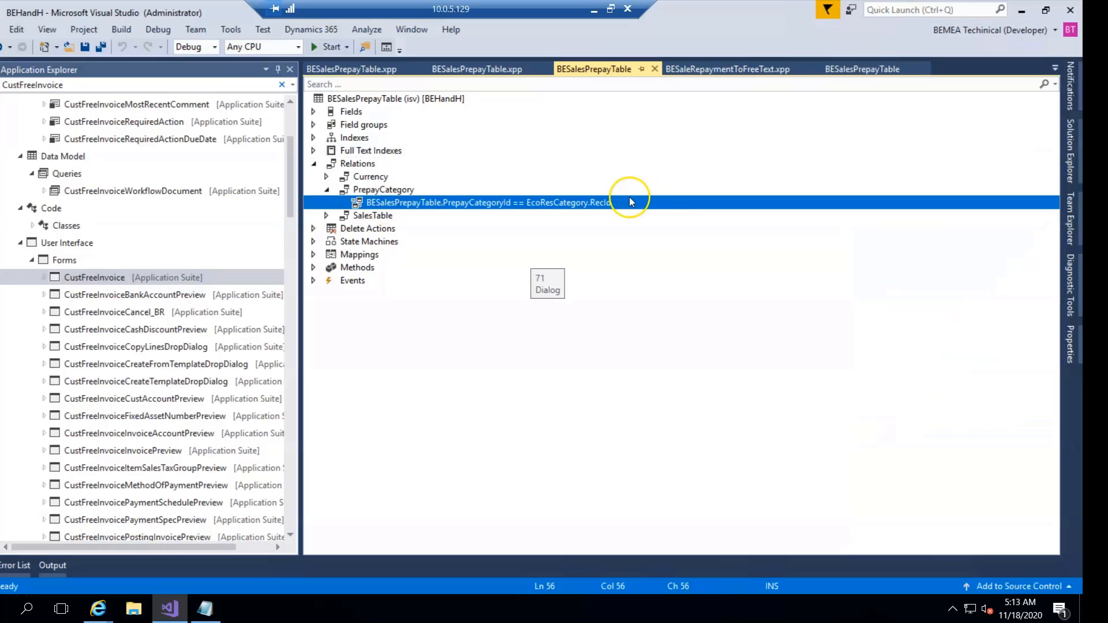
{"action": "mouse_move", "coordinate": [574, 213]}
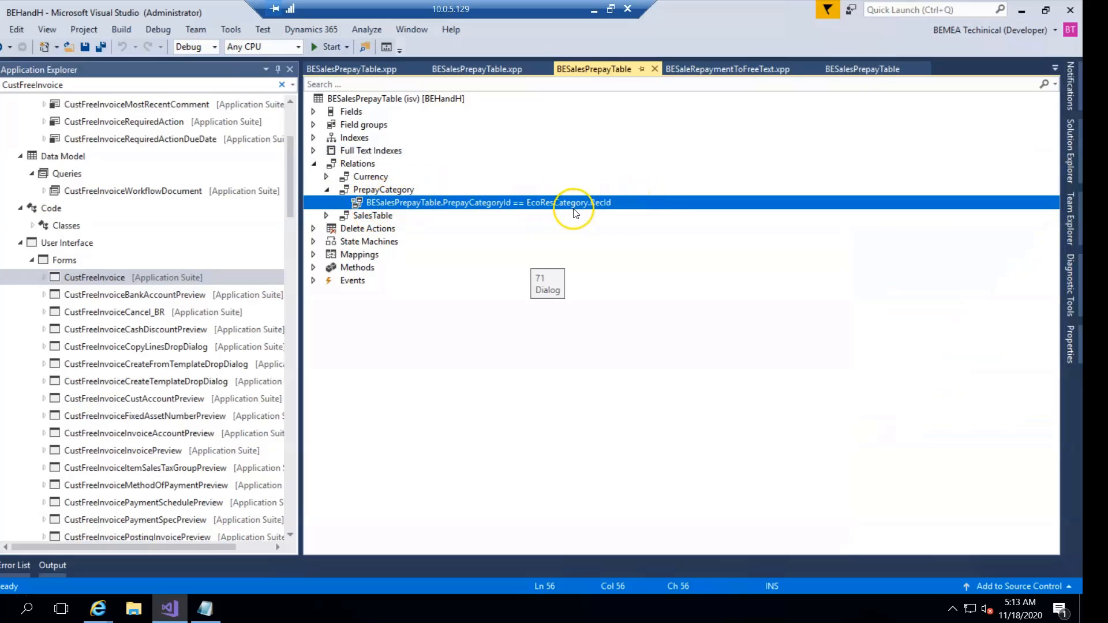
{"action": "mouse_move", "coordinate": [500, 210]}
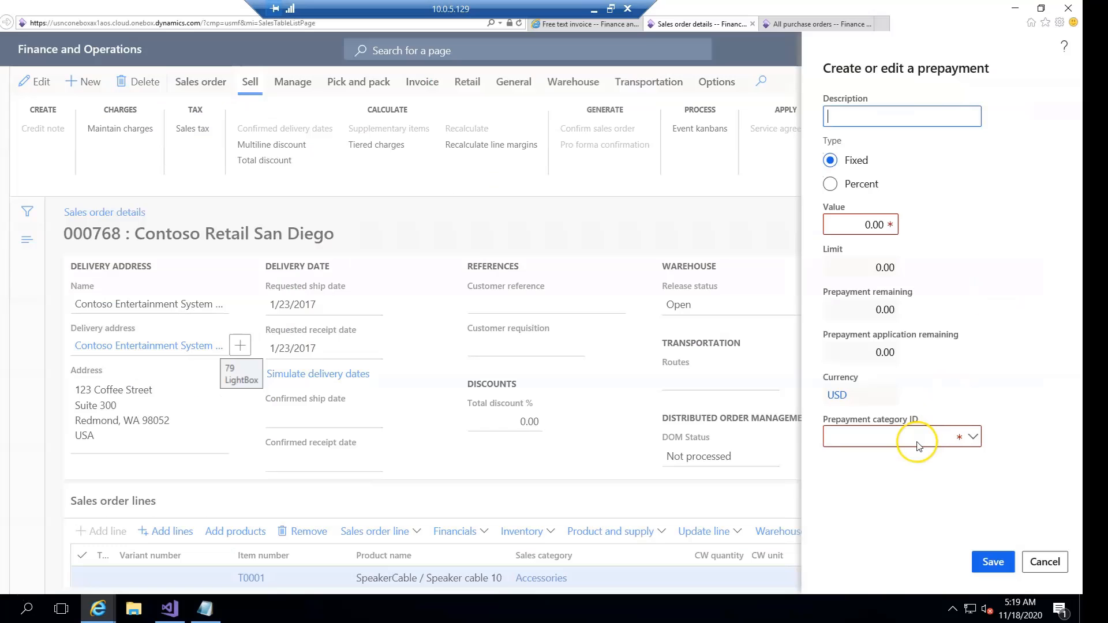
{"action": "mouse_move", "coordinate": [988, 439]}
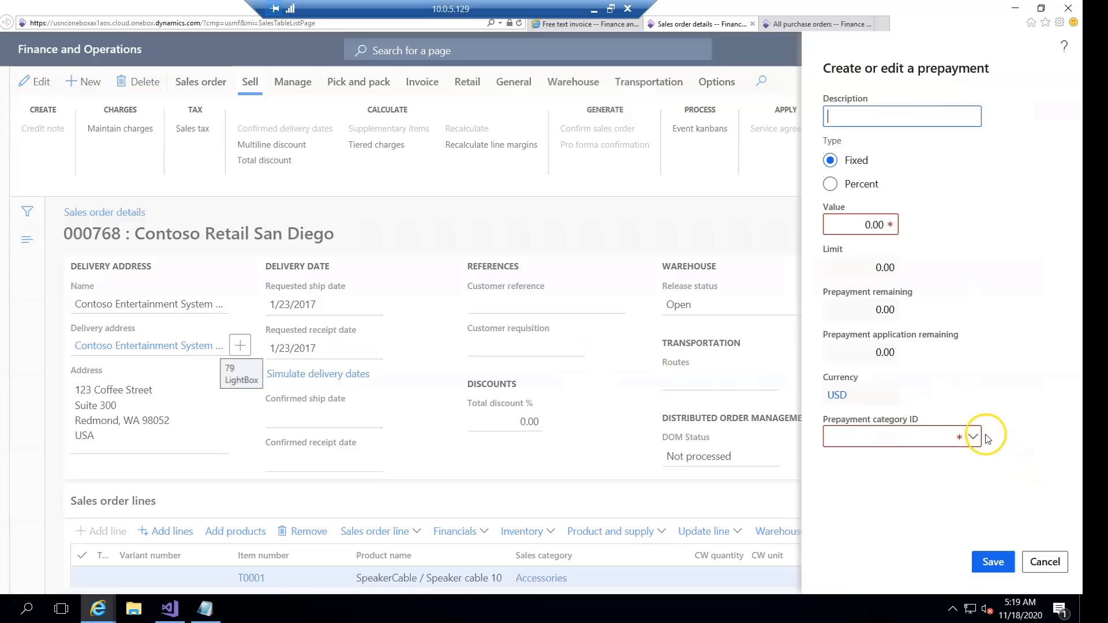
{"action": "left_click", "coordinate": [898, 437]}
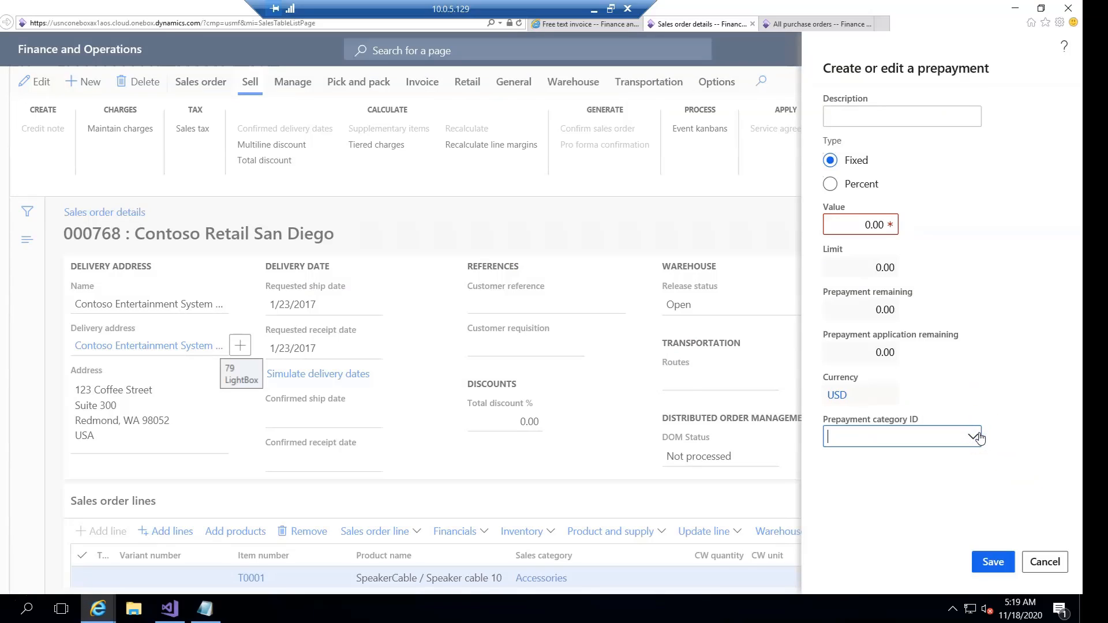
{"action": "left_click", "coordinate": [974, 437]}
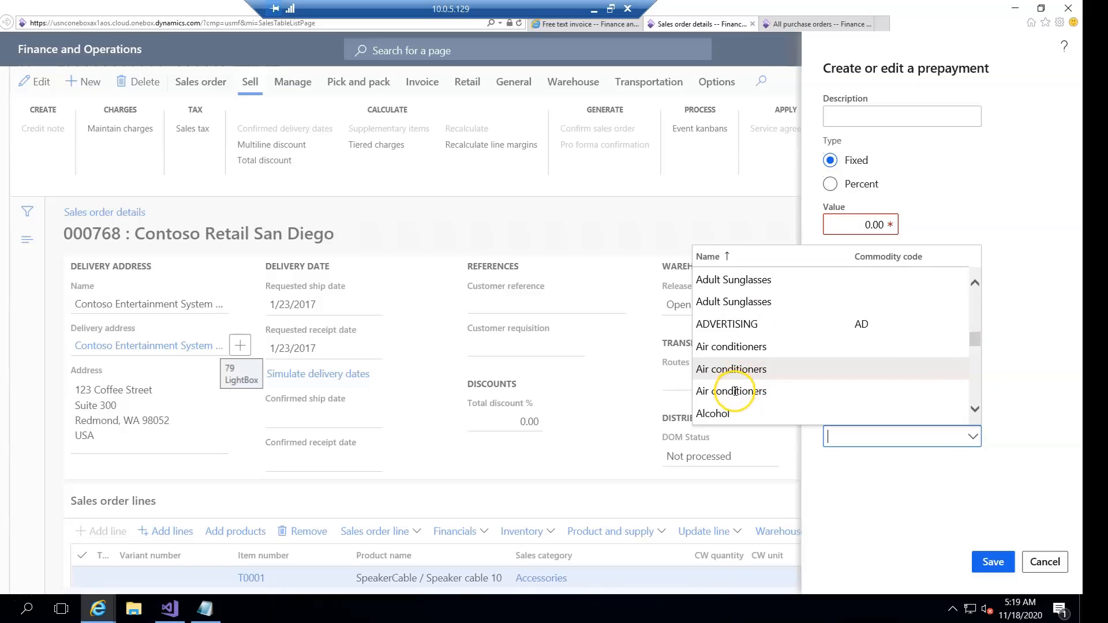
{"action": "scroll", "scroll_direction": "down", "scroll_amount": 3}
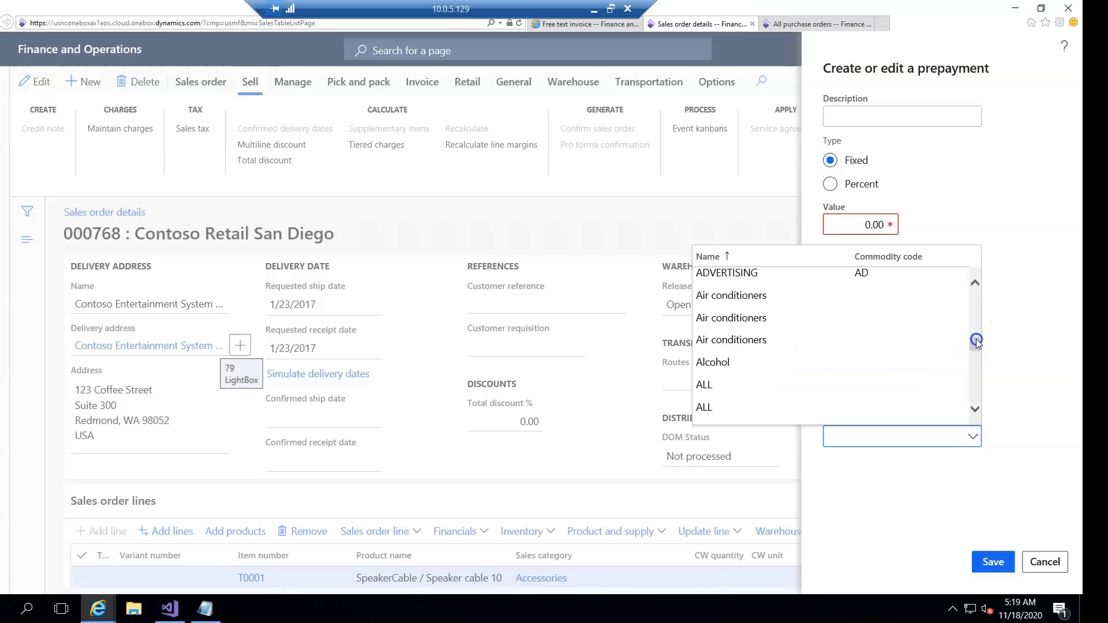
{"action": "scroll", "scroll_direction": "down", "scroll_amount": 3}
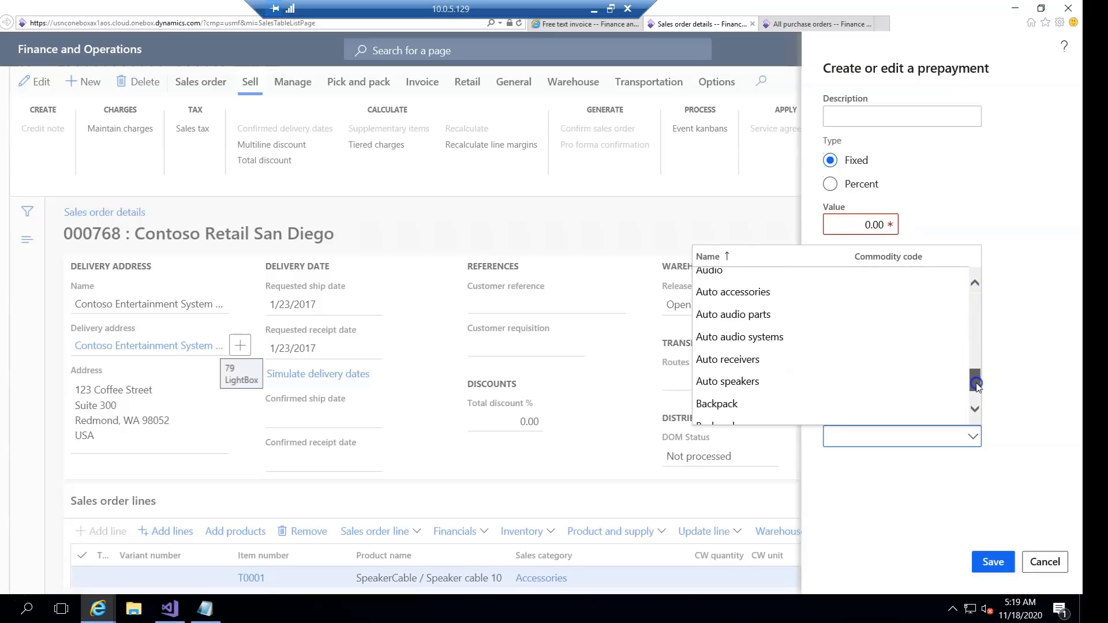
{"action": "scroll", "scroll_direction": "down", "scroll_amount": 3}
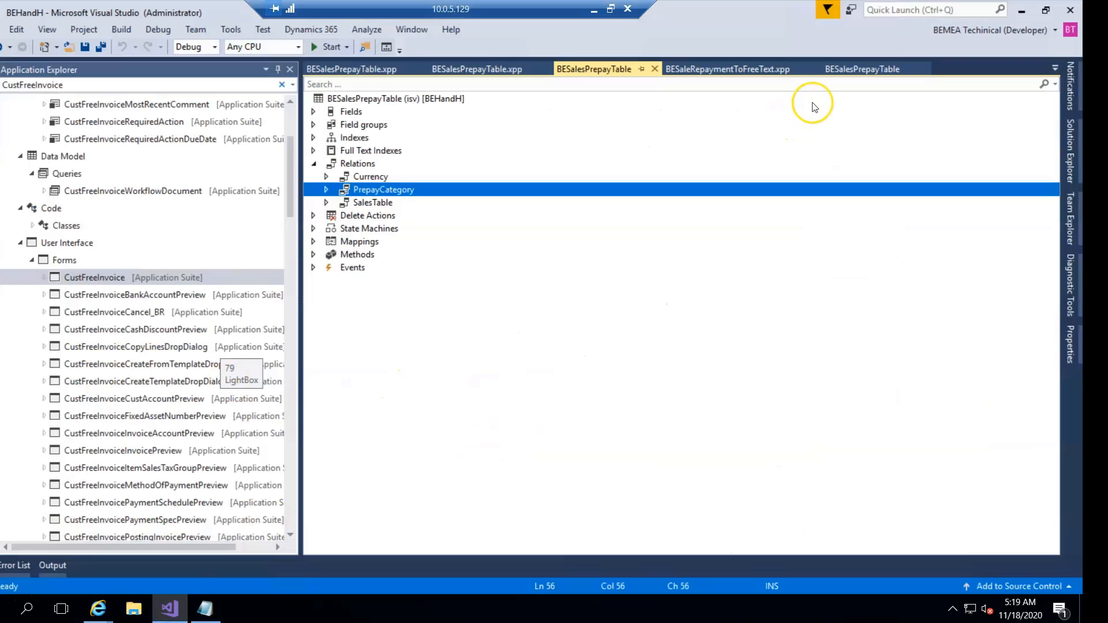
{"action": "mouse_move", "coordinate": [364, 99]}
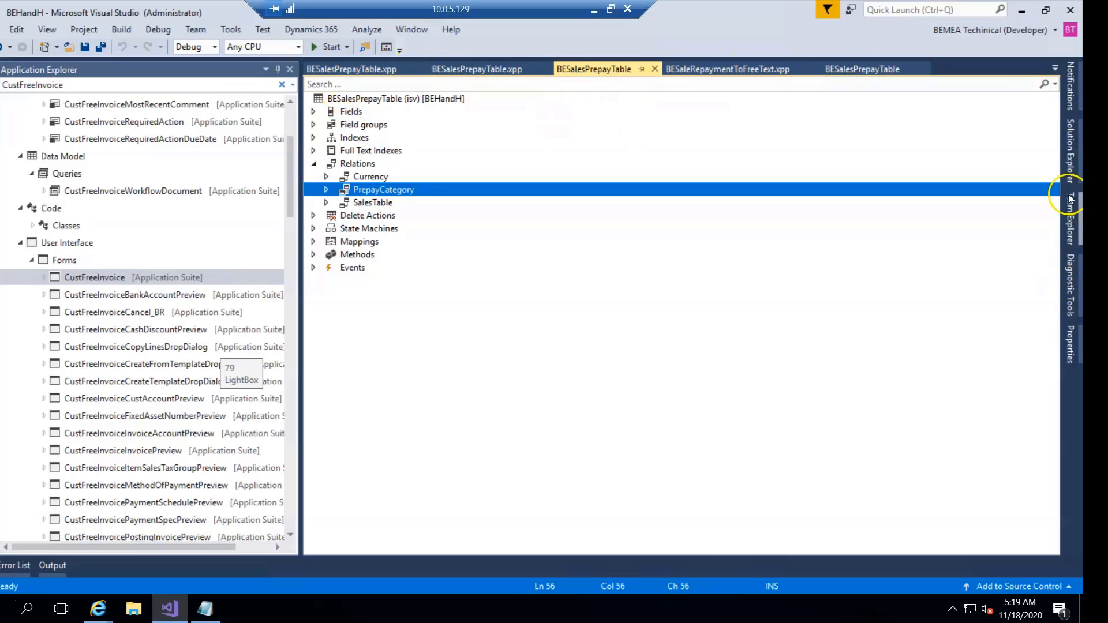
- From Solution Explorer, load the BESalesPrepayTable form into the designer
{"action": "left_click", "coordinate": [1071, 197]}
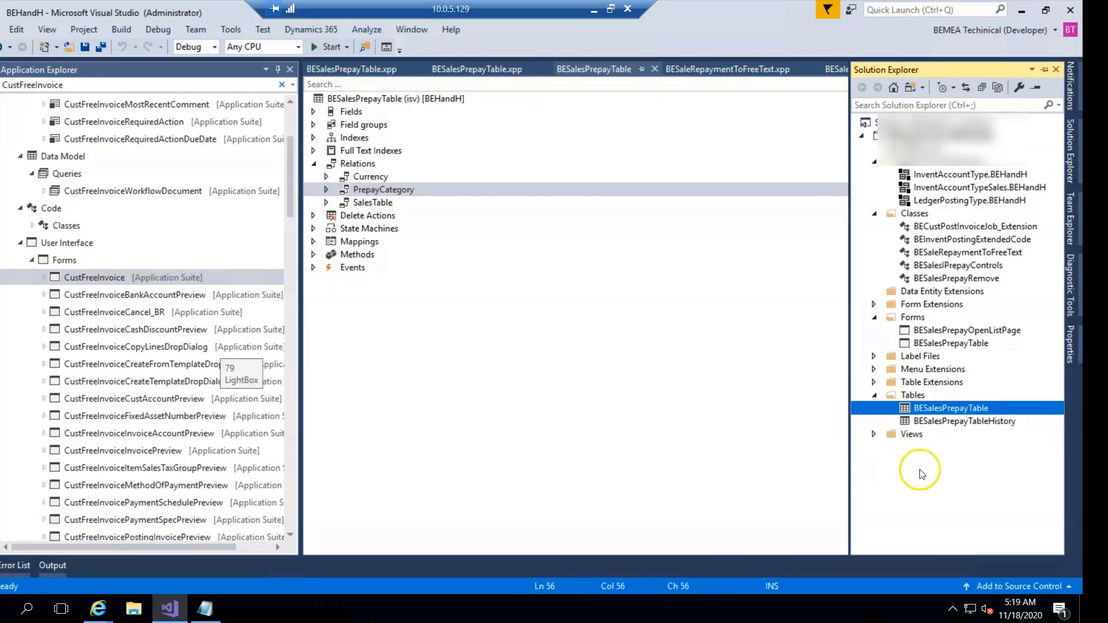
{"action": "double_click", "coordinate": [949, 343]}
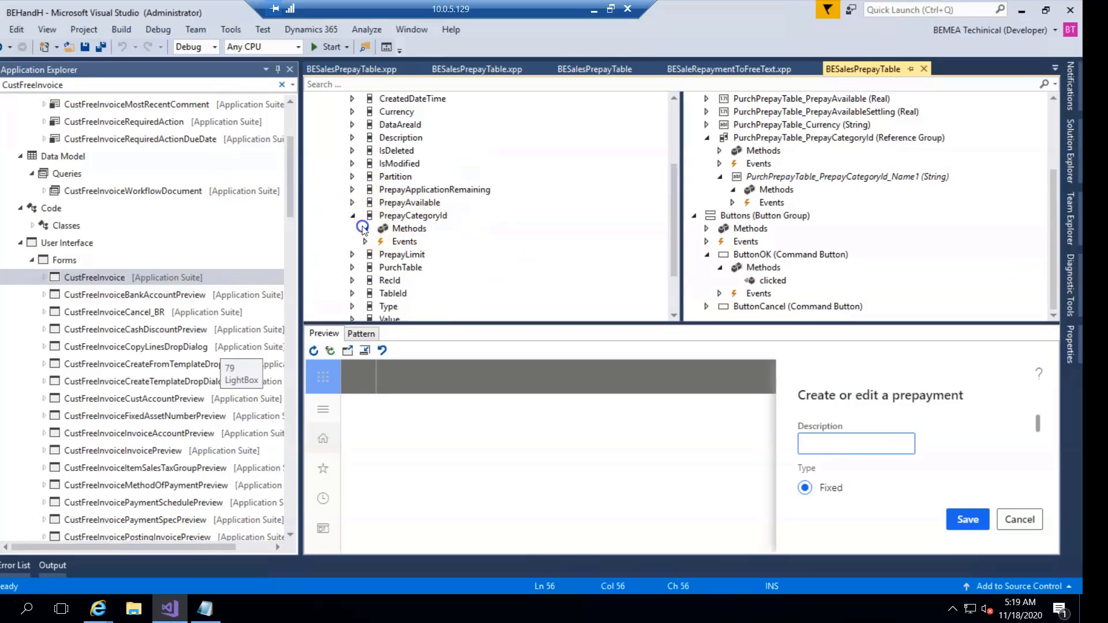
- Override resolveReference and lookupReference on the PrepayCategoryId data field
{"action": "right_click", "coordinate": [409, 229]}
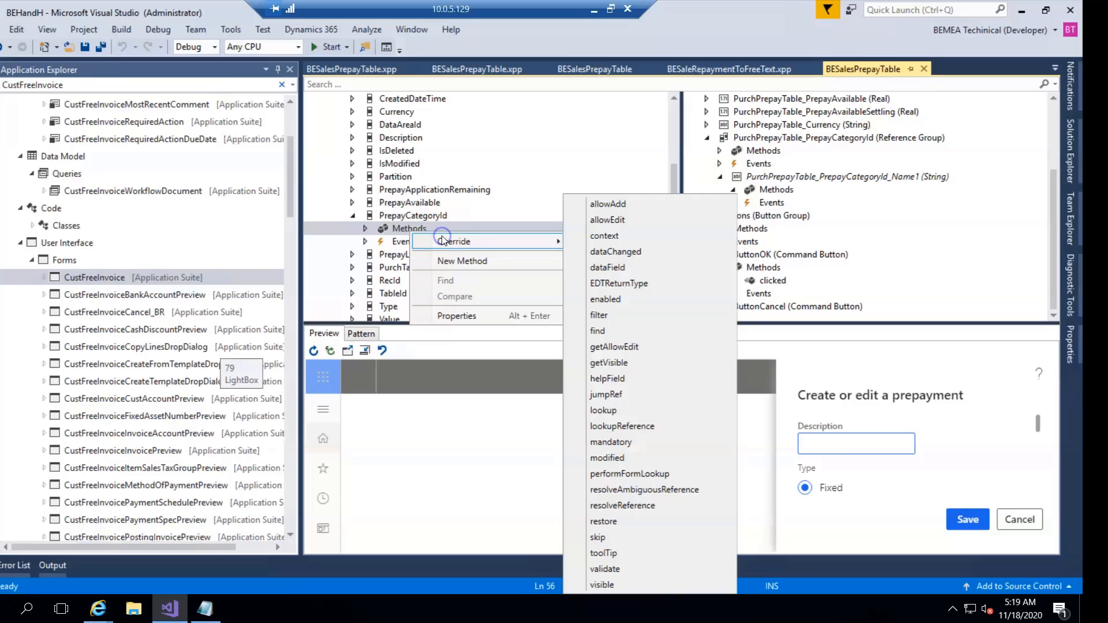
{"action": "mouse_move", "coordinate": [629, 473]}
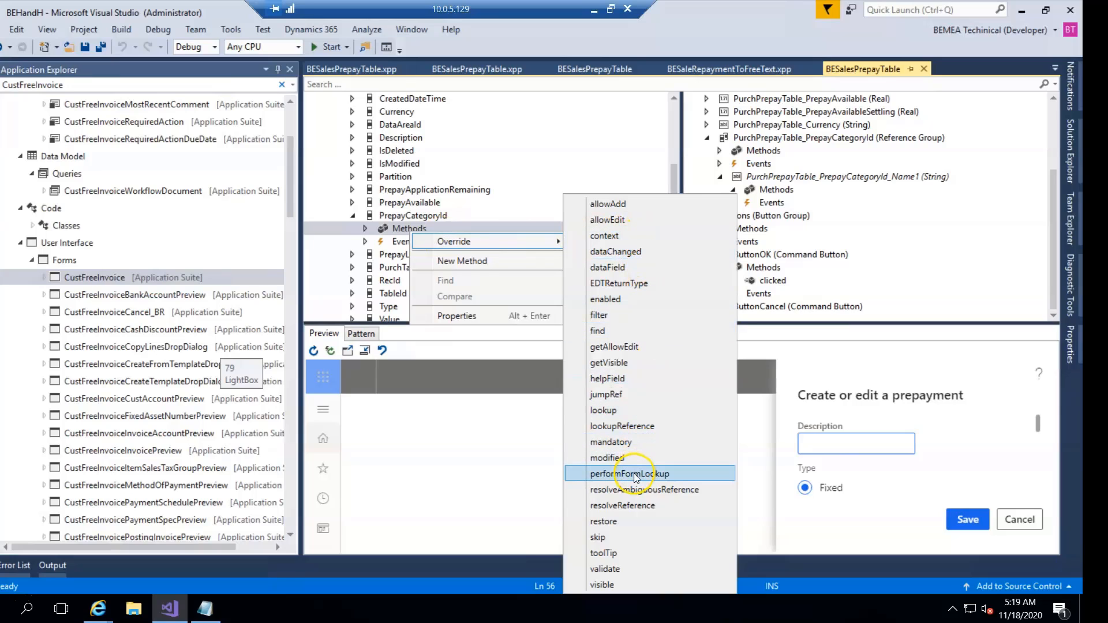
{"action": "mouse_move", "coordinate": [624, 506]}
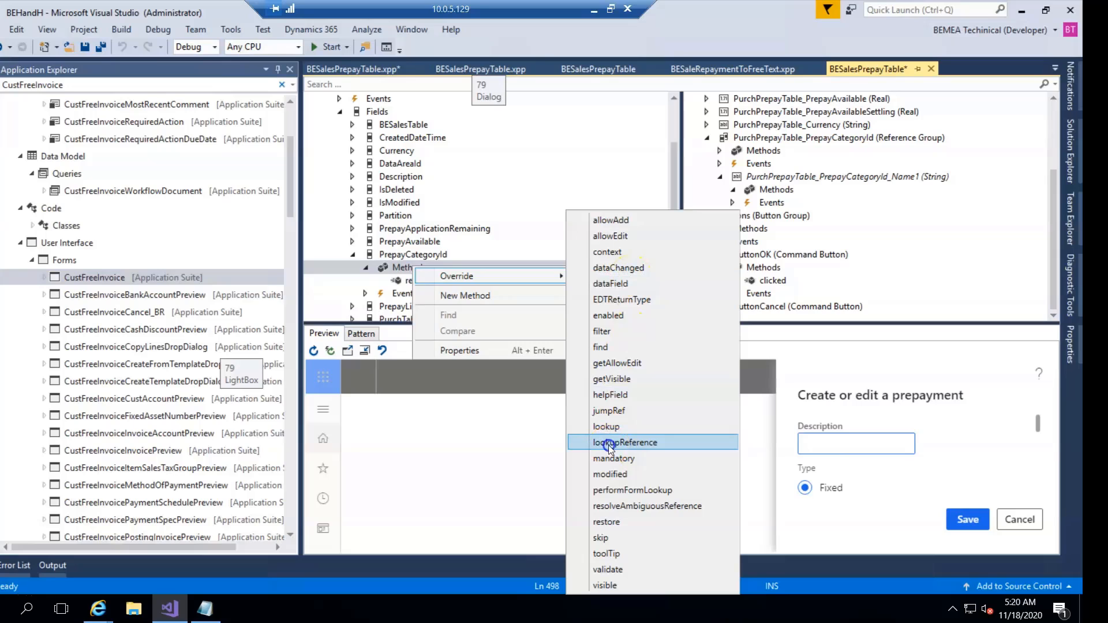
{"action": "left_click", "coordinate": [624, 442]}
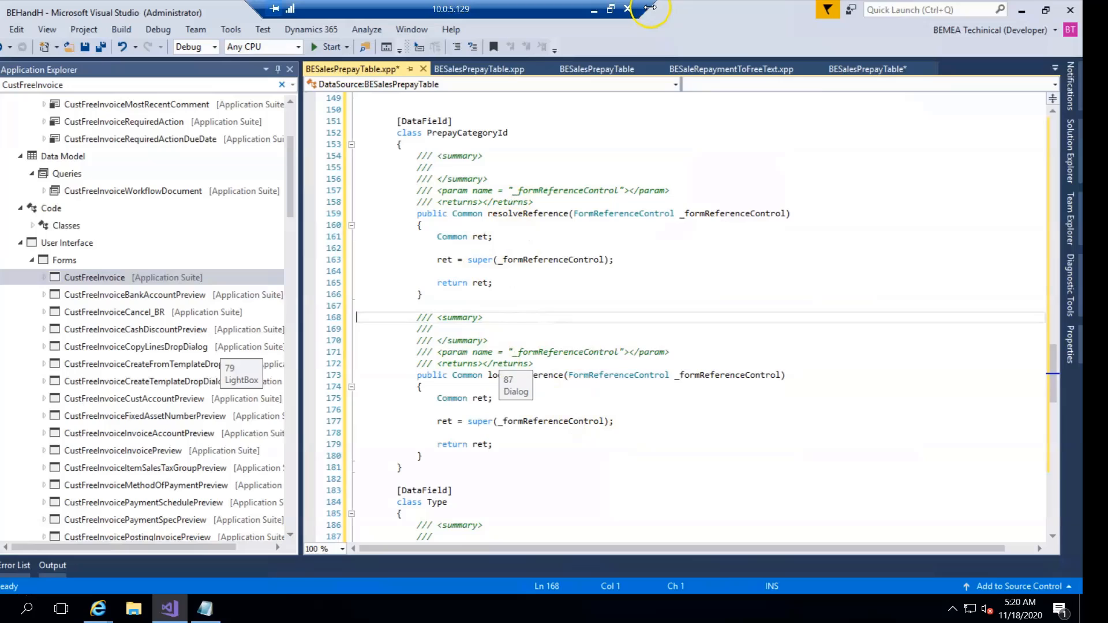
- Write ret = EcoResCategory::resolveCategoryHierarchyRole(_formReferenceControl, EcoResCategoryNamedHierarchyRole::Sales);
{"action": "type", "text": "echo"}
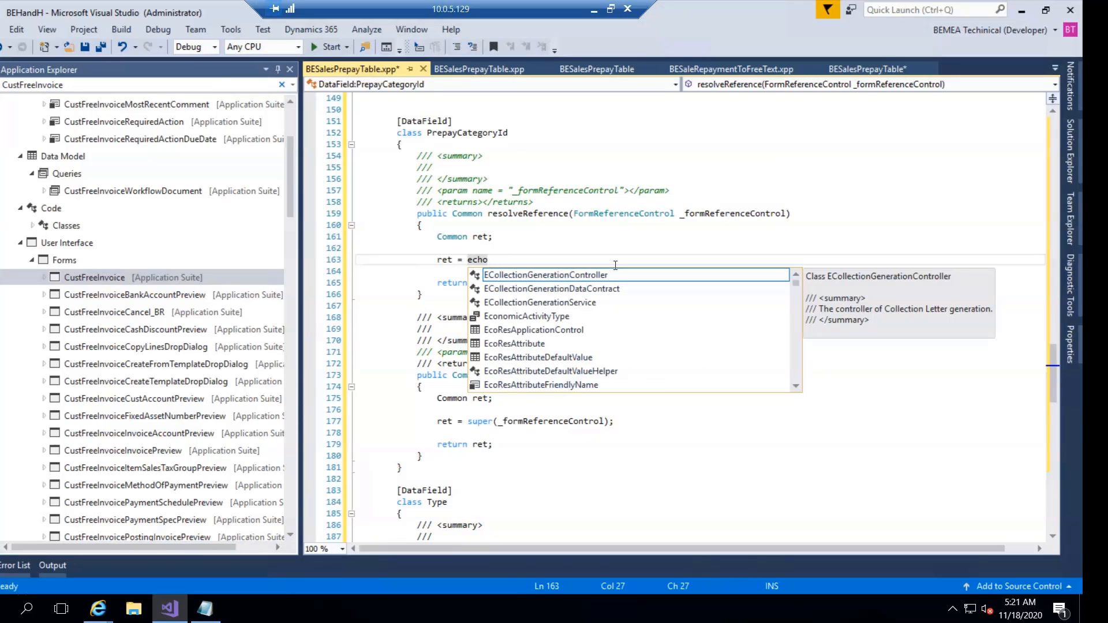
{"action": "key", "text": "Backspace"}
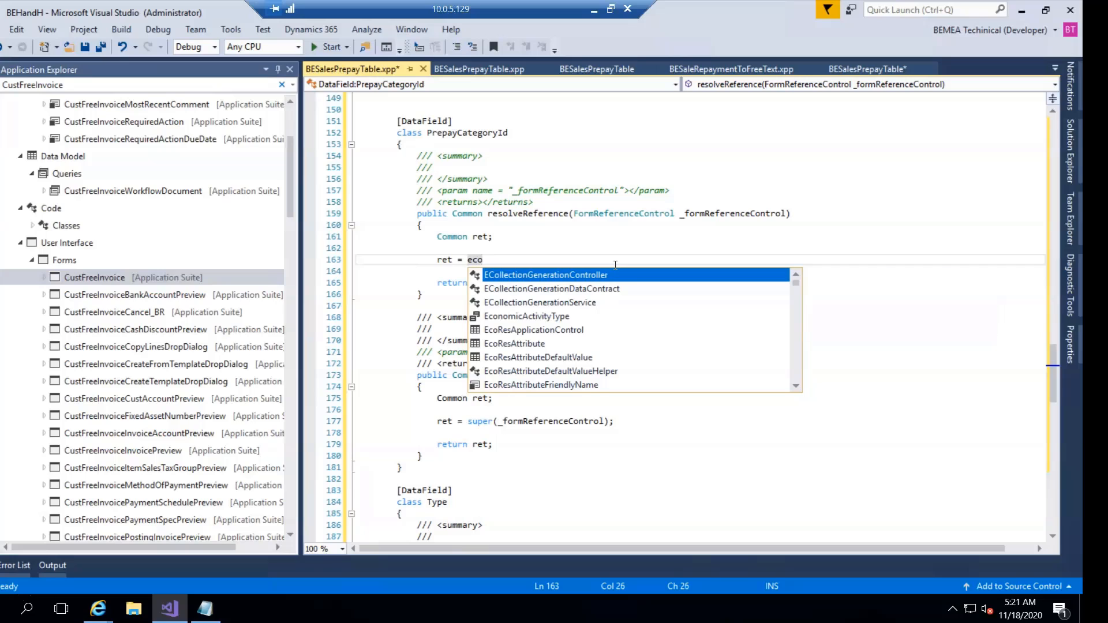
{"action": "type", "text": "rescate"}
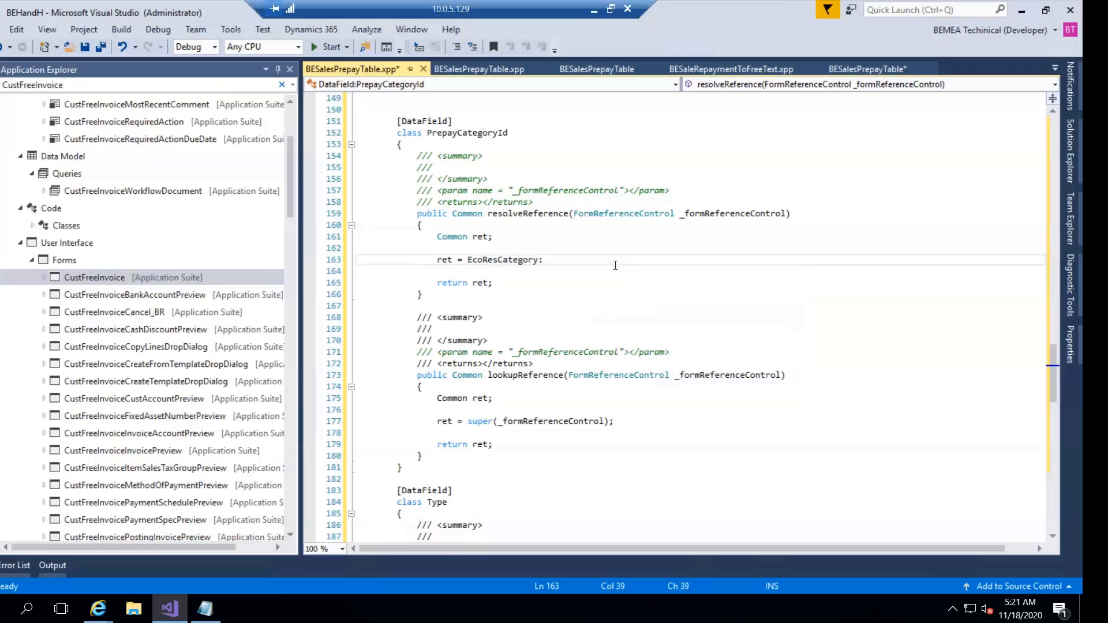
{"action": "type", "text": "resolveCategoryHierarchyRole"}
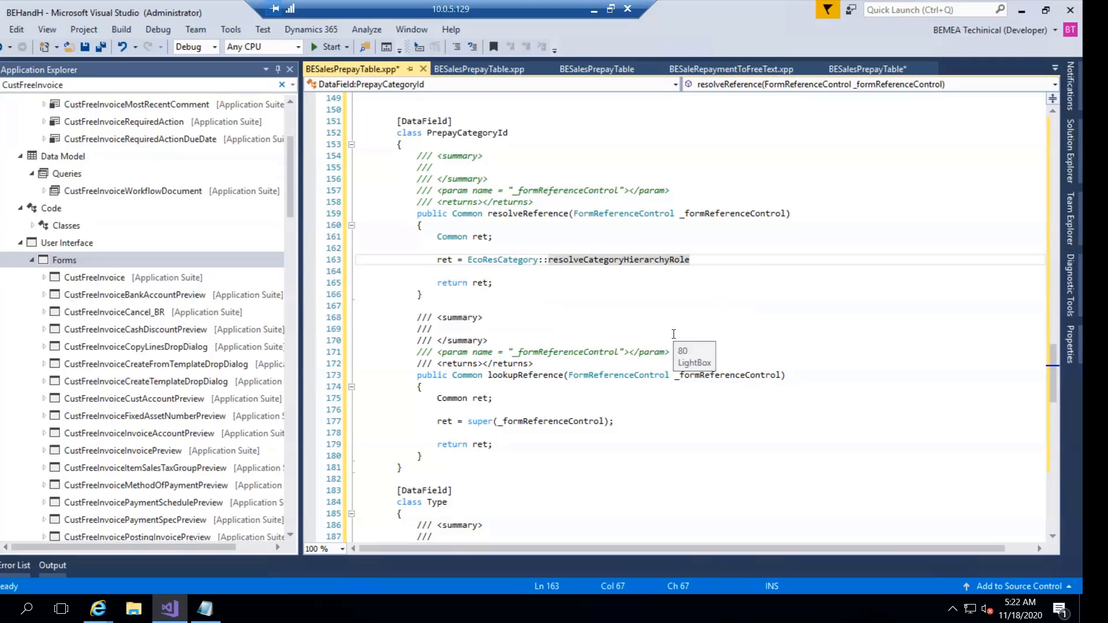
{"action": "type", "text": "("}
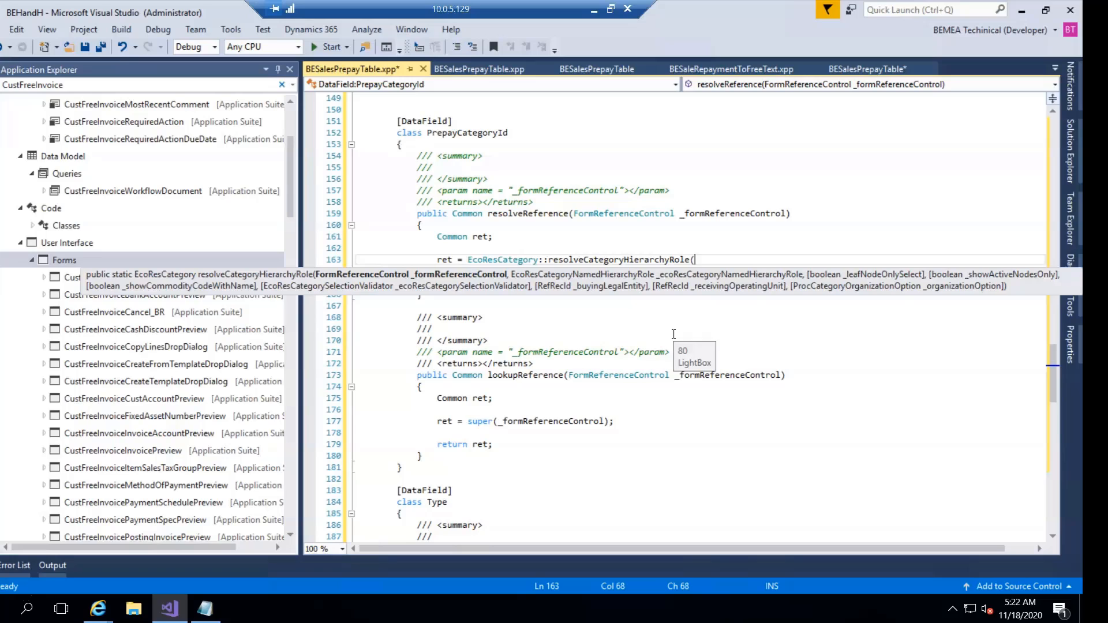
{"action": "type", "text": "(_fr"}
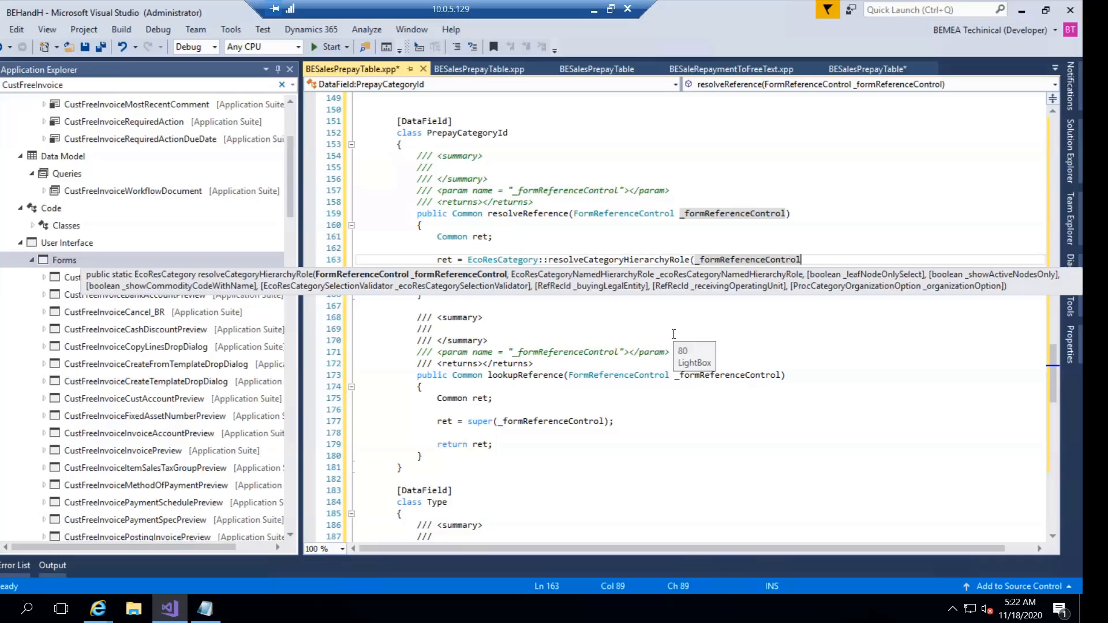
{"action": "type", "text": ",EcoResCategoryNamedHierarchyRole::s"}
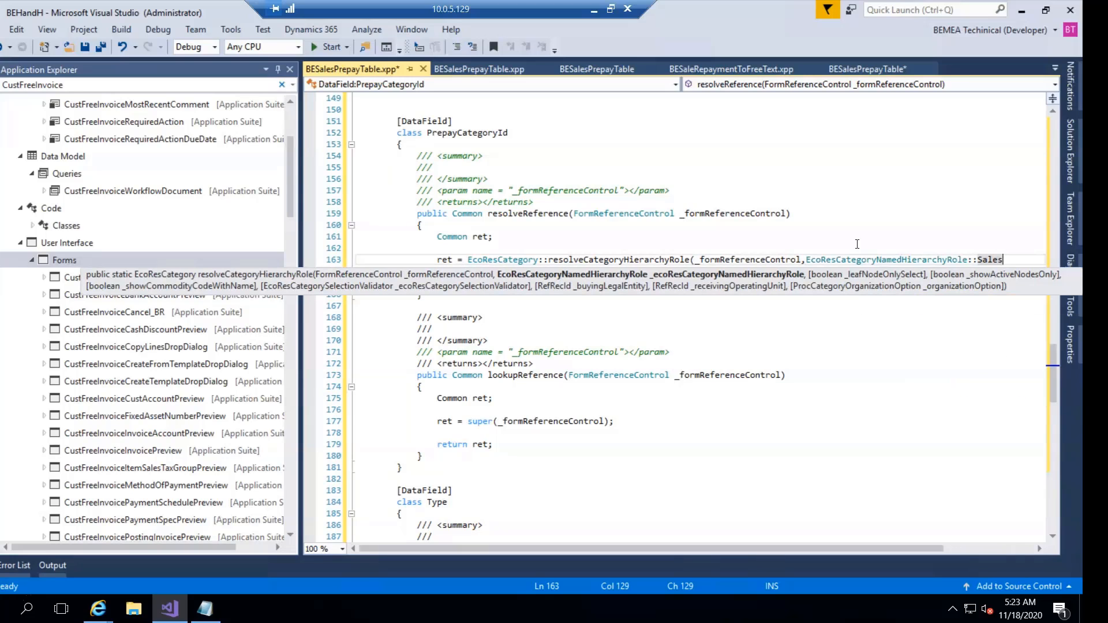
{"action": "type", "text": ");"}
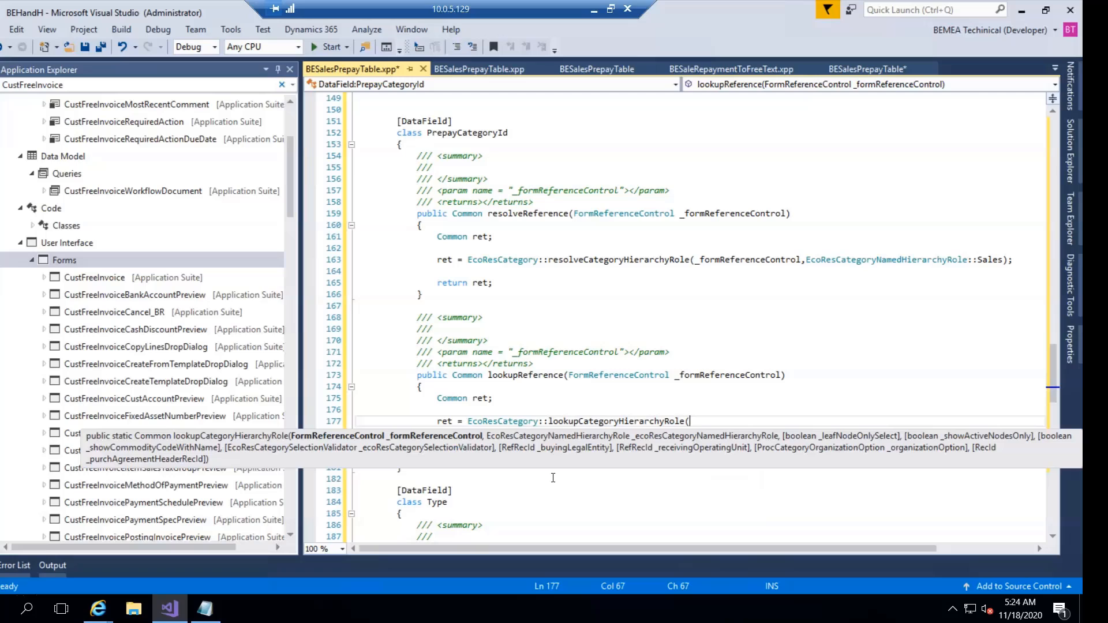
- Pass _formReferenceControl and the EcoResCategoryNamedHierarchyRole argument to lookupCategoryHierarchyRole
{"action": "type", "text": "_fr"}
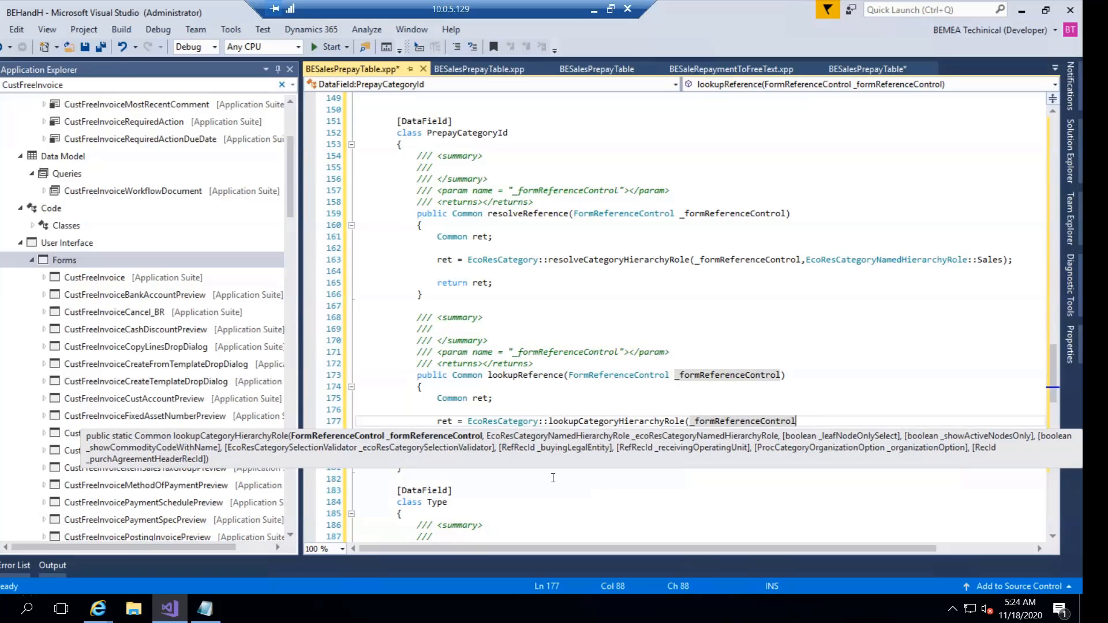
{"action": "type", "text": ","}
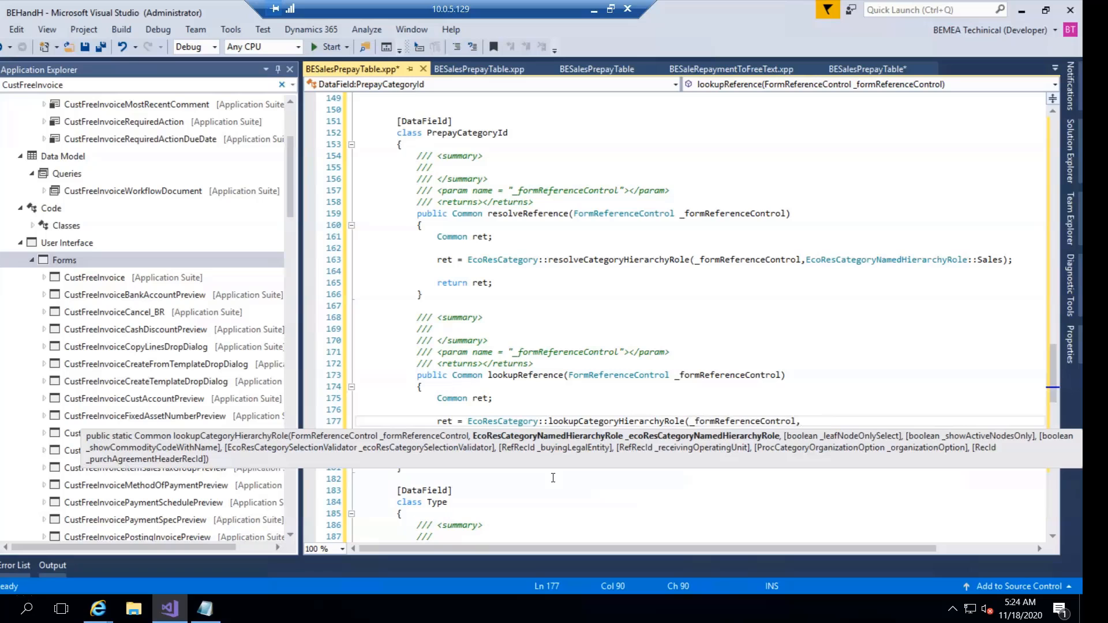
{"action": "type", "text": "ecor"}
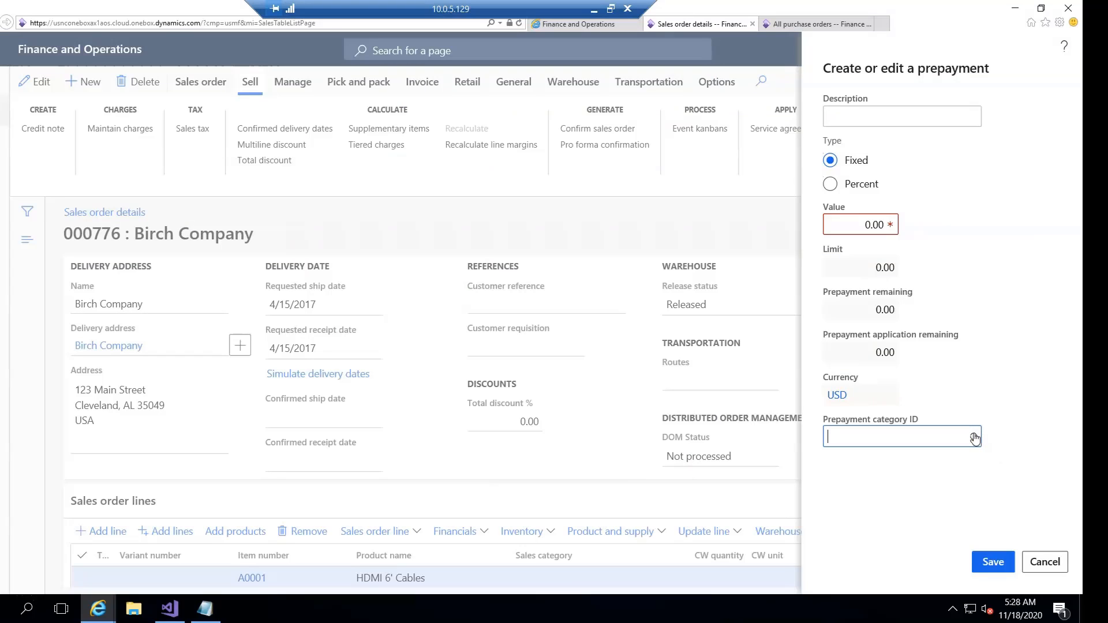
- Show the category lookup as the Sales hierarchy tree and expand Auto audio systems
{"action": "left_click", "coordinate": [901, 436]}
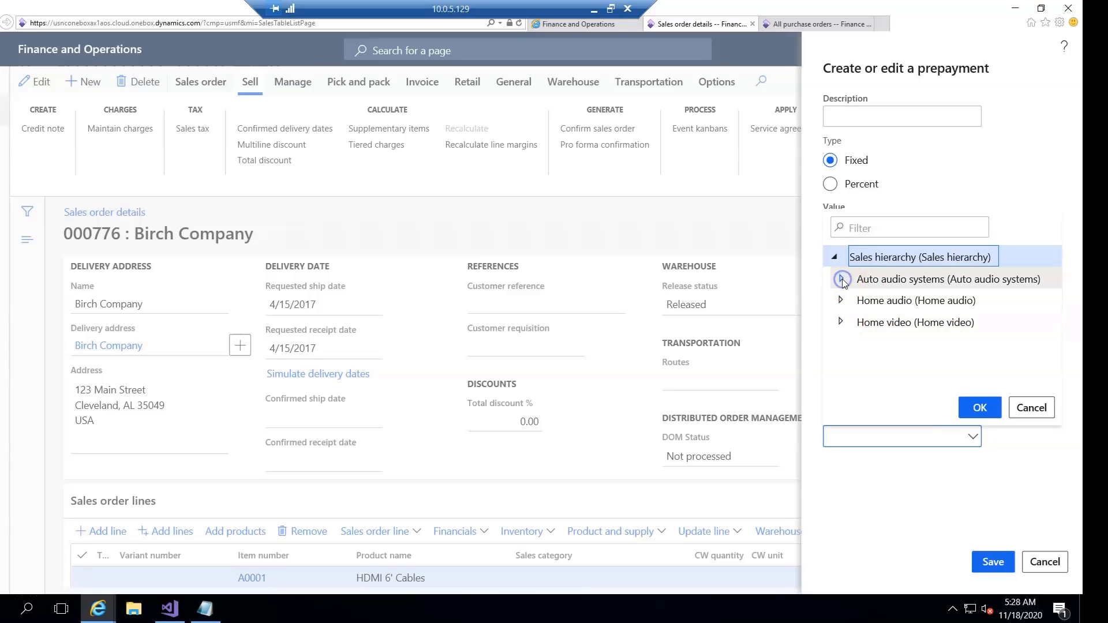
{"action": "left_click", "coordinate": [841, 278]}
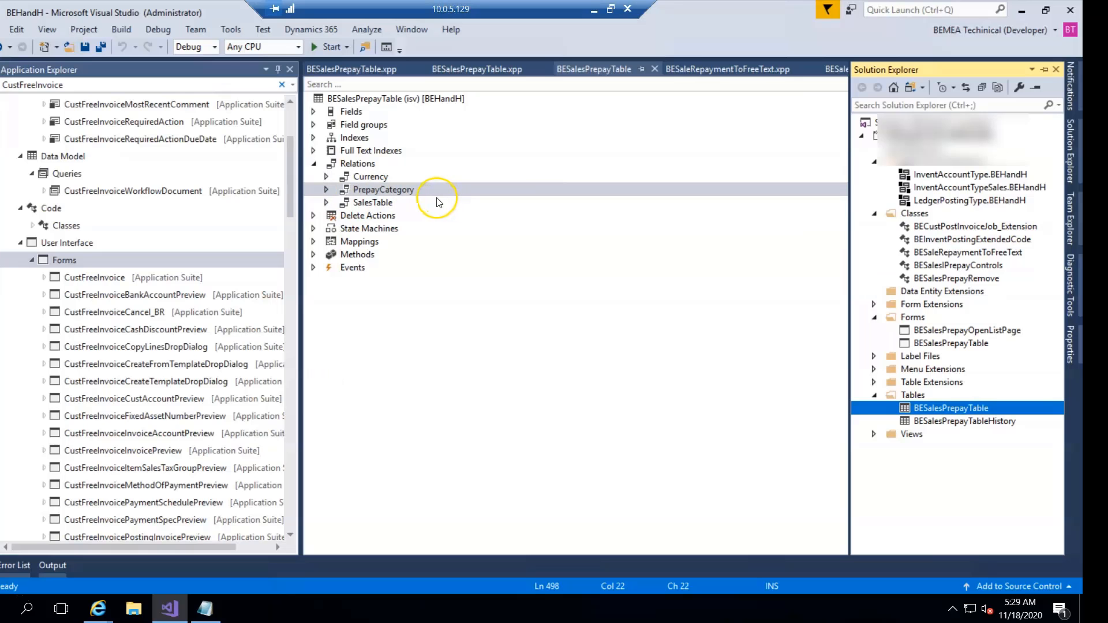
{"action": "mouse_move", "coordinate": [436, 198]}
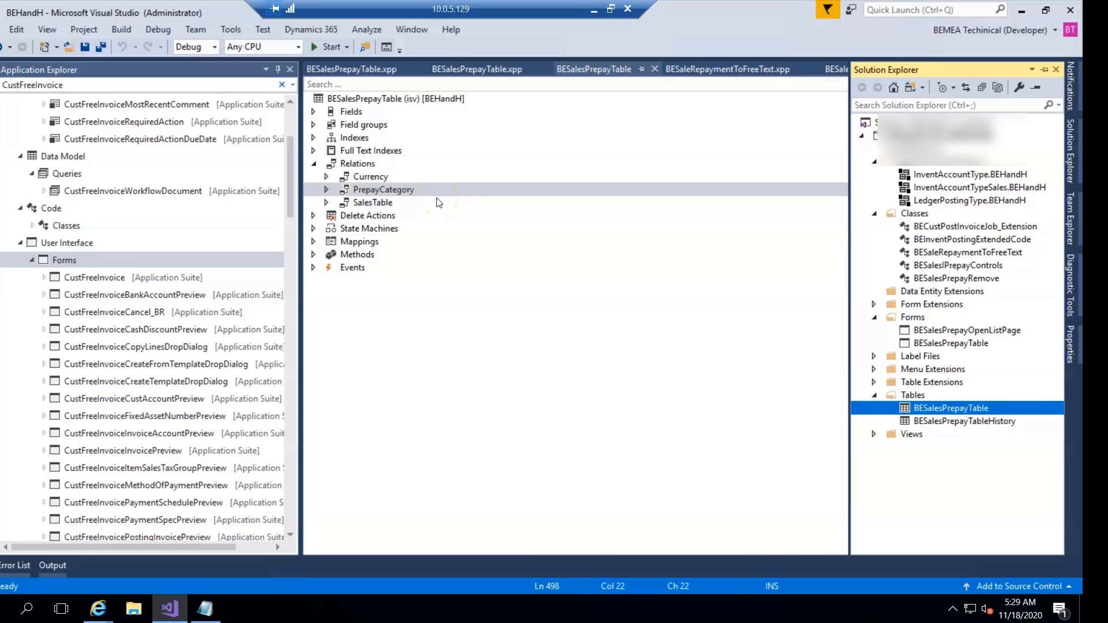
{"action": "mouse_move", "coordinate": [764, 130]}
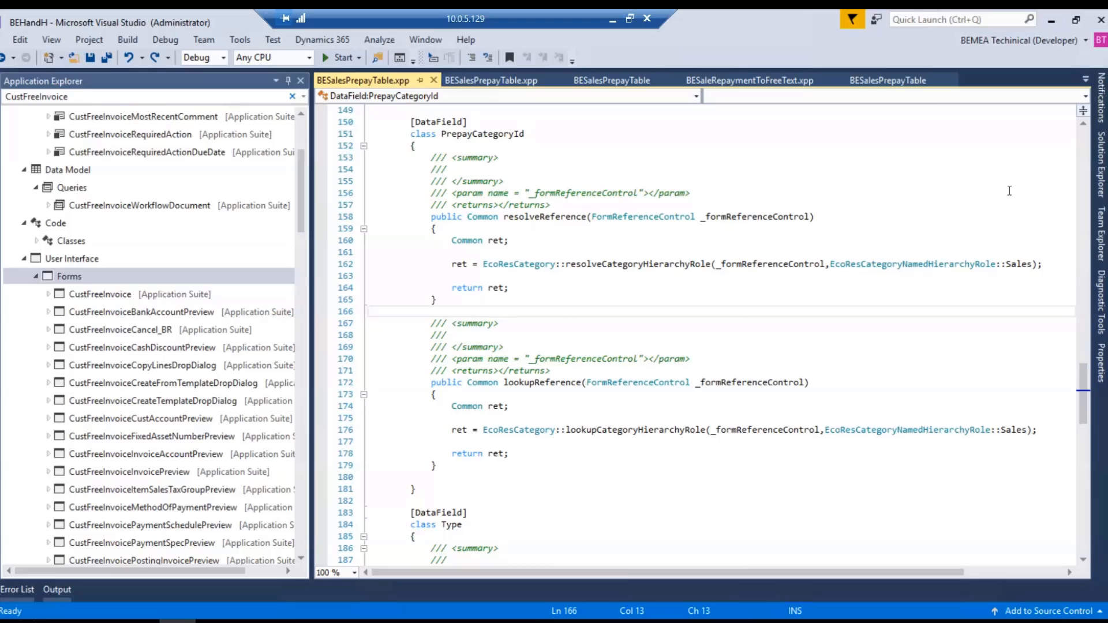
{"action": "mouse_move", "coordinate": [939, 118]}
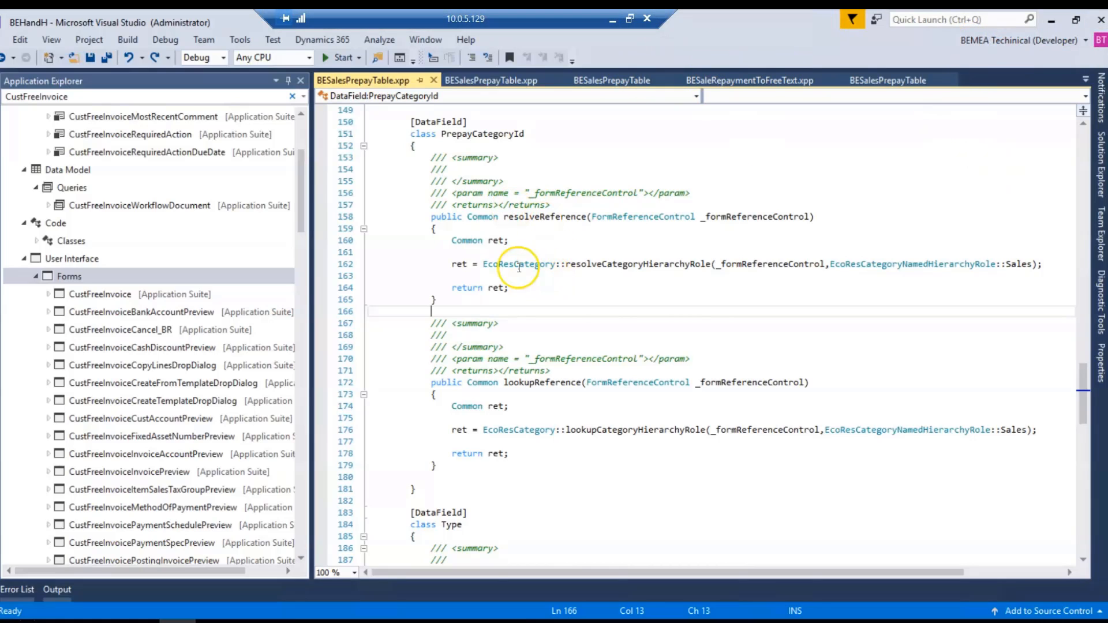
{"action": "mouse_move", "coordinate": [572, 228]}
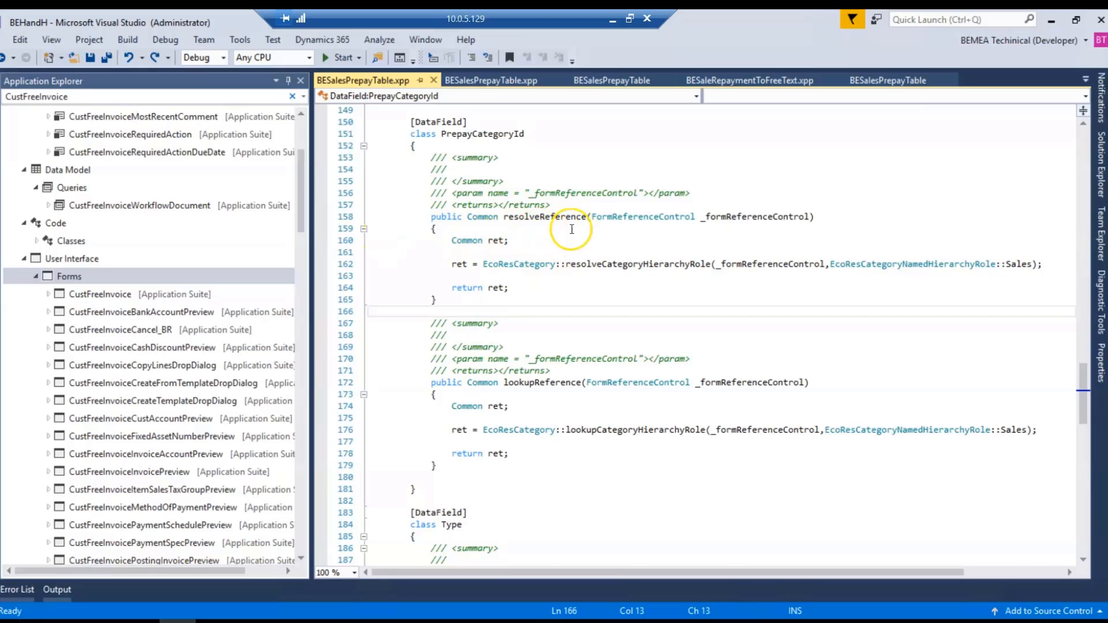
{"action": "mouse_move", "coordinate": [552, 404]}
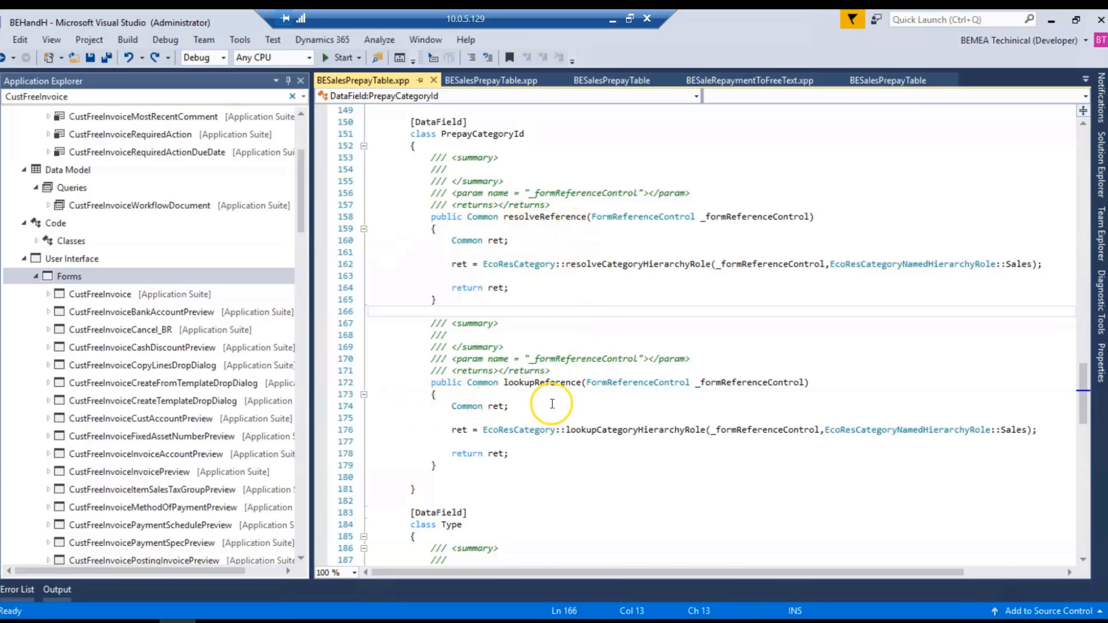
{"action": "mouse_move", "coordinate": [565, 270]}
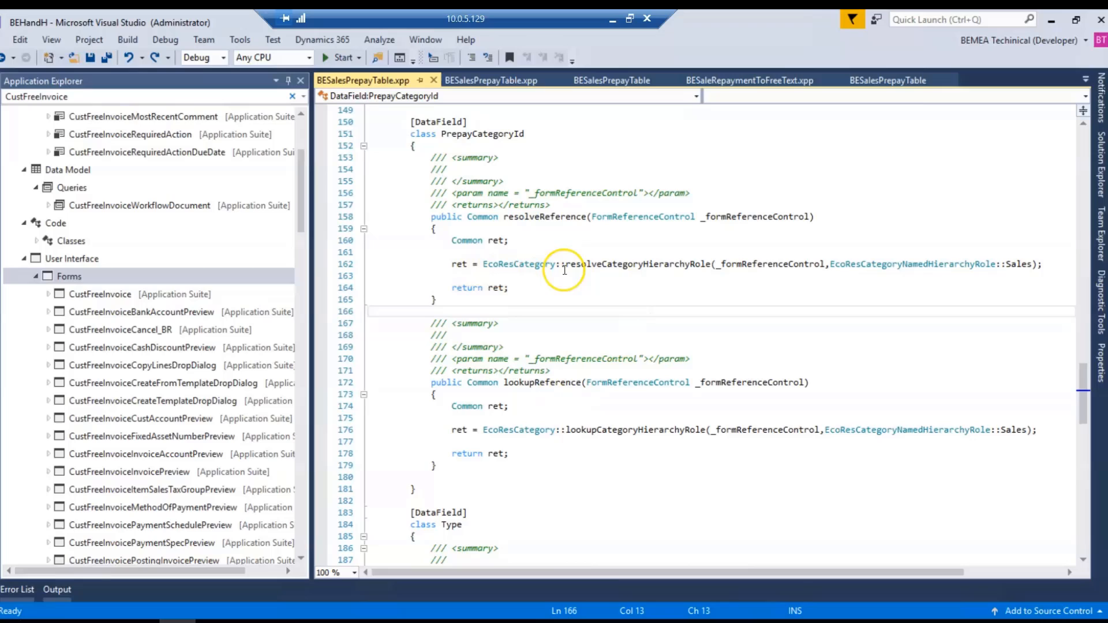
{"action": "mouse_move", "coordinate": [765, 270]}
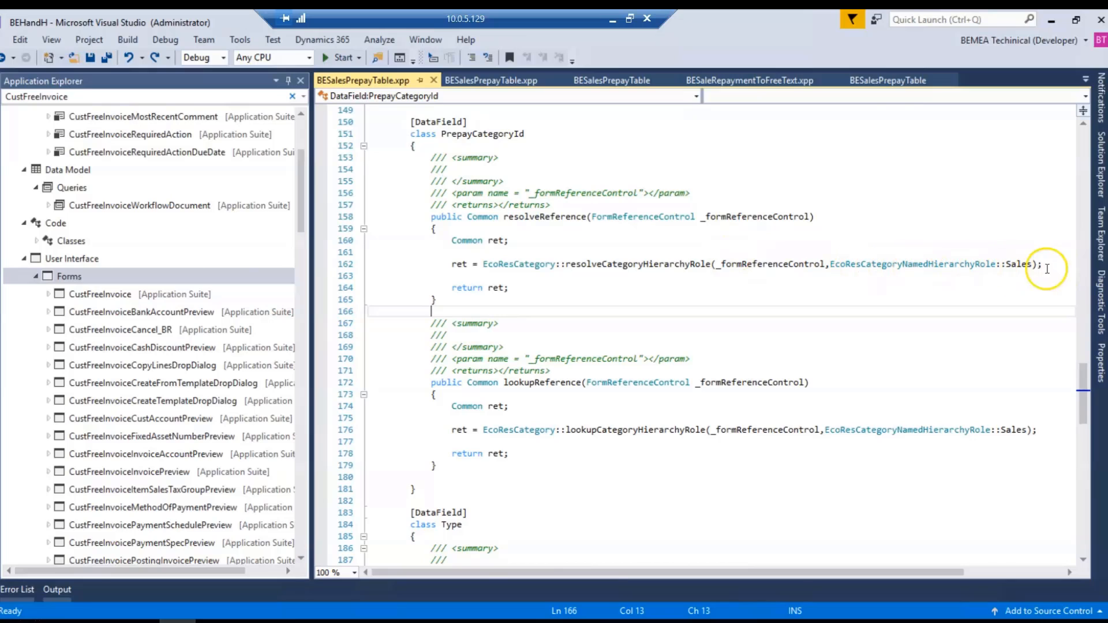
{"action": "mouse_move", "coordinate": [532, 382]}
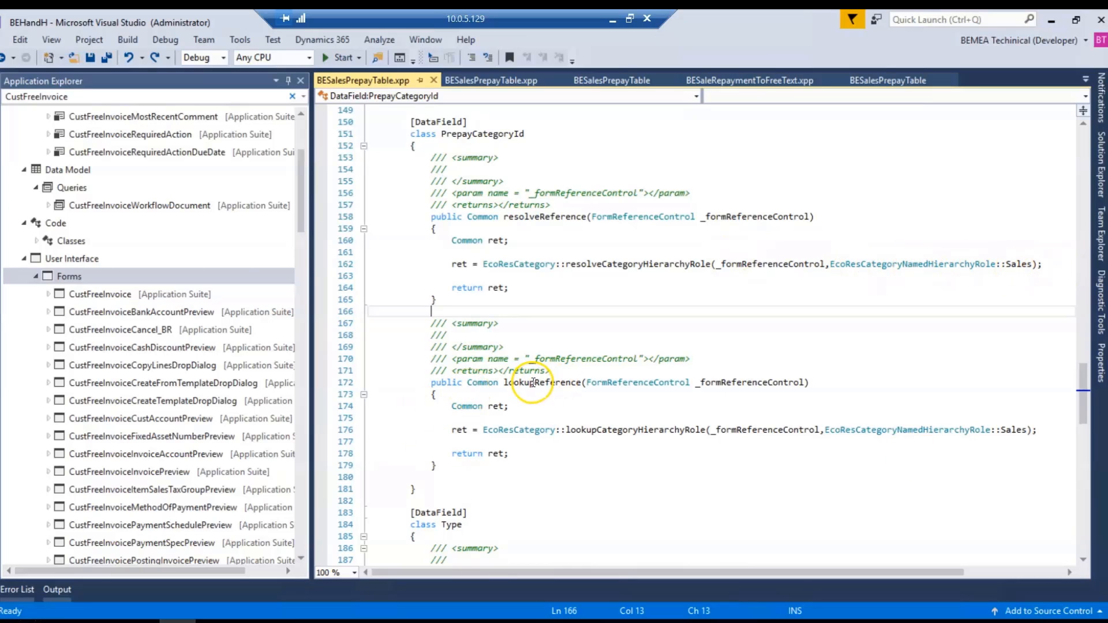
{"action": "mouse_move", "coordinate": [589, 439]}
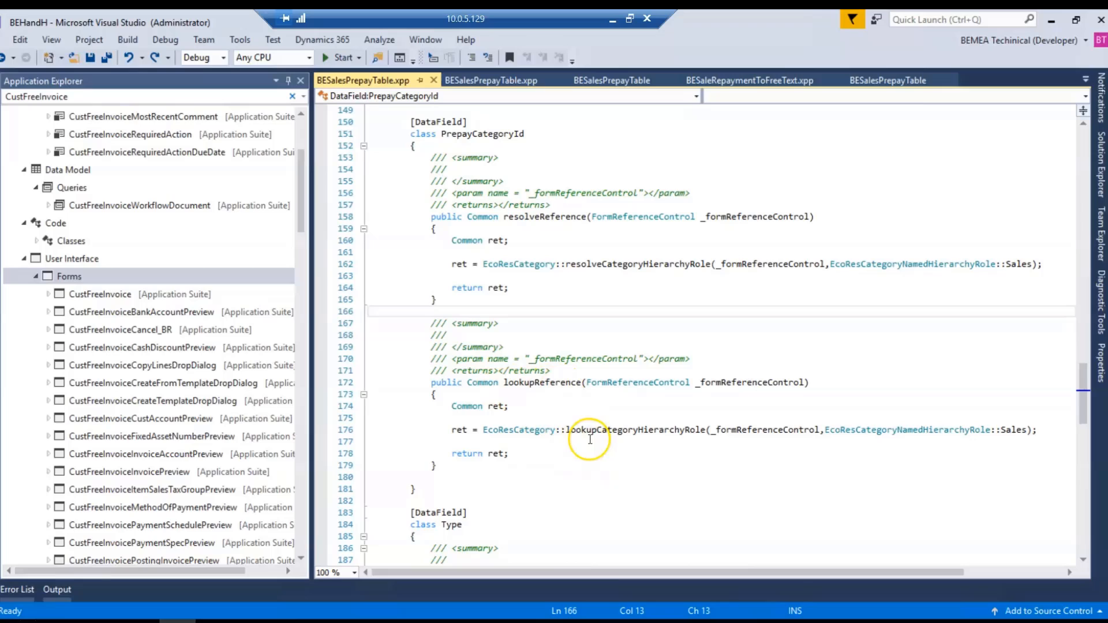
{"action": "mouse_move", "coordinate": [683, 437]}
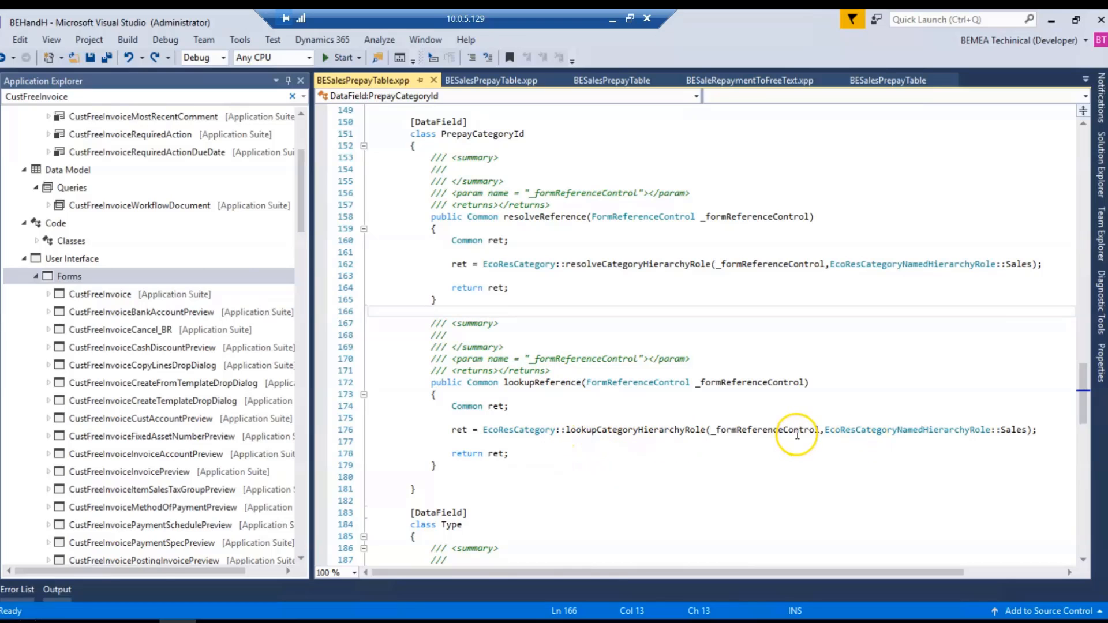
{"action": "mouse_move", "coordinate": [844, 440]}
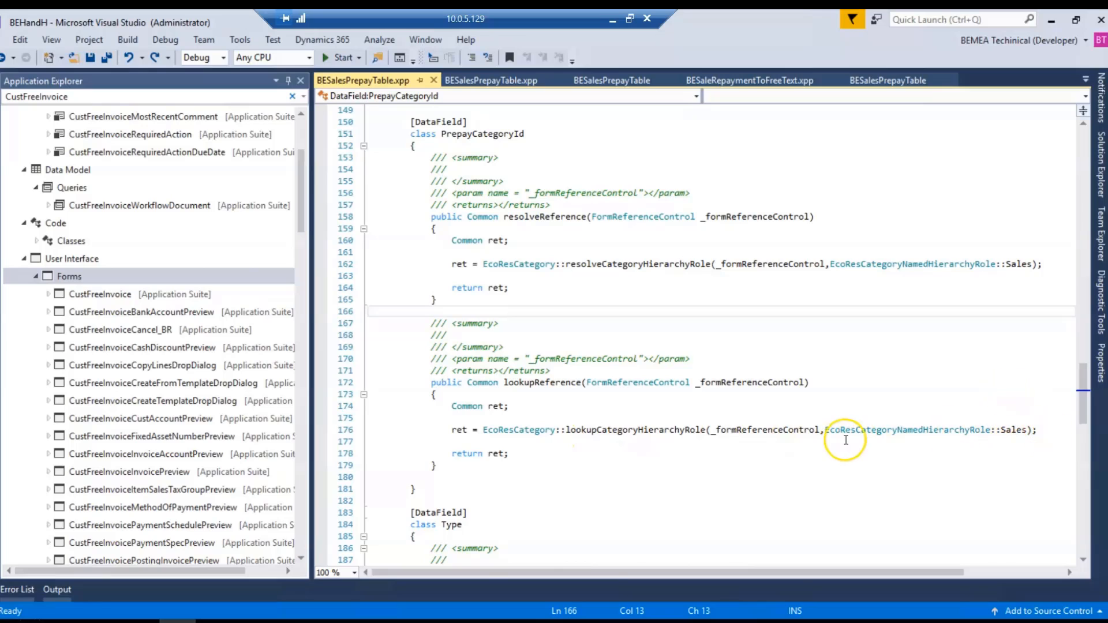